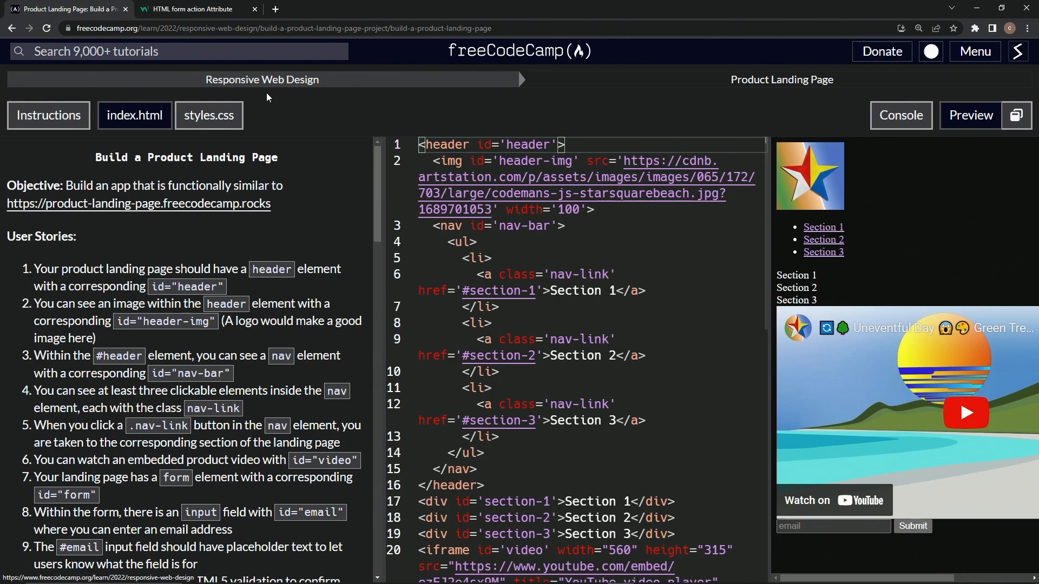
mouse_move(177, 174)
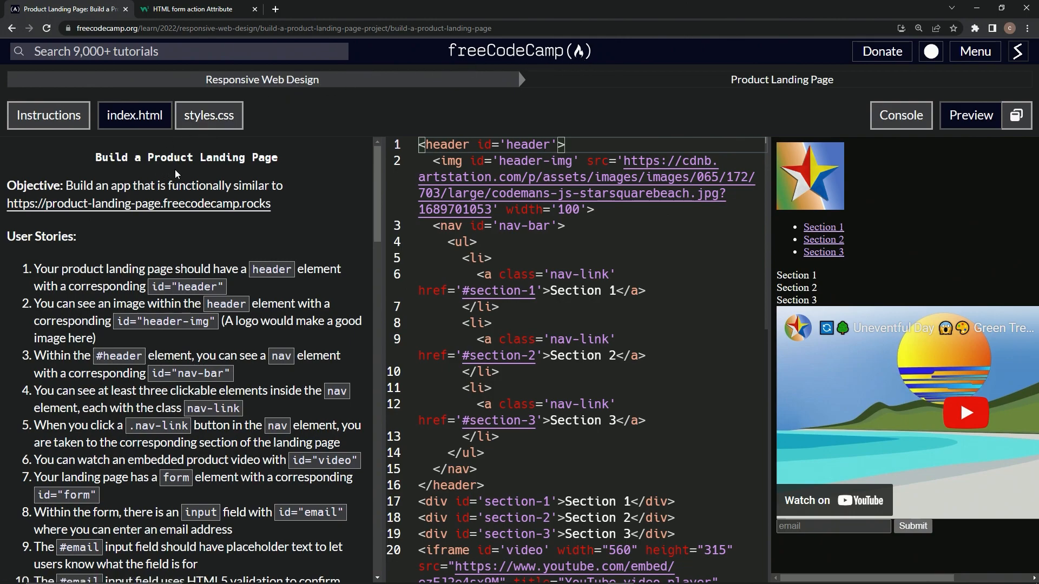
- Bring up the W3Schools 'HTML form action Attribute' reference page with its example form
scroll("down", 3)
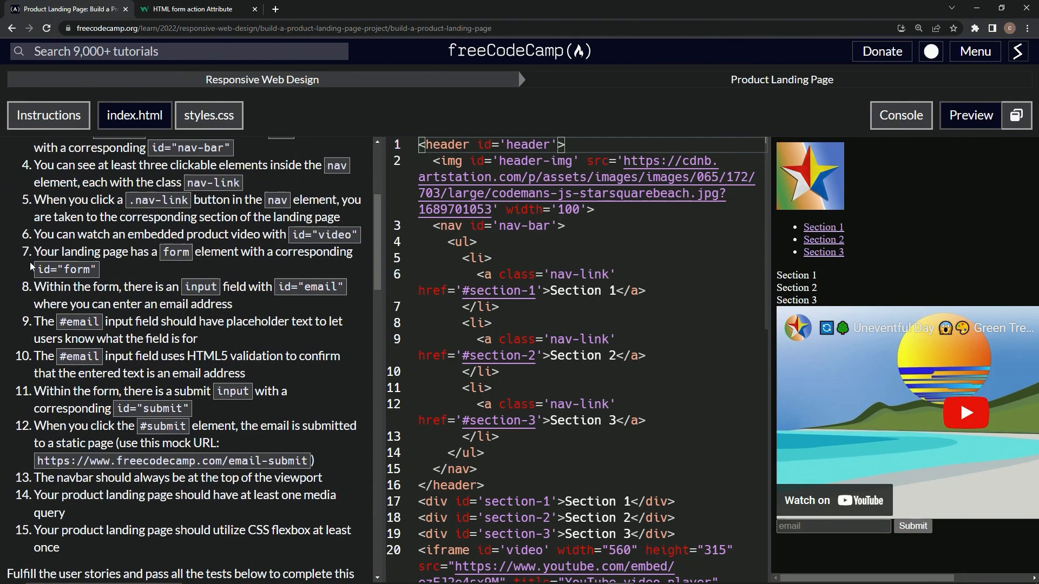
scroll("down", 3)
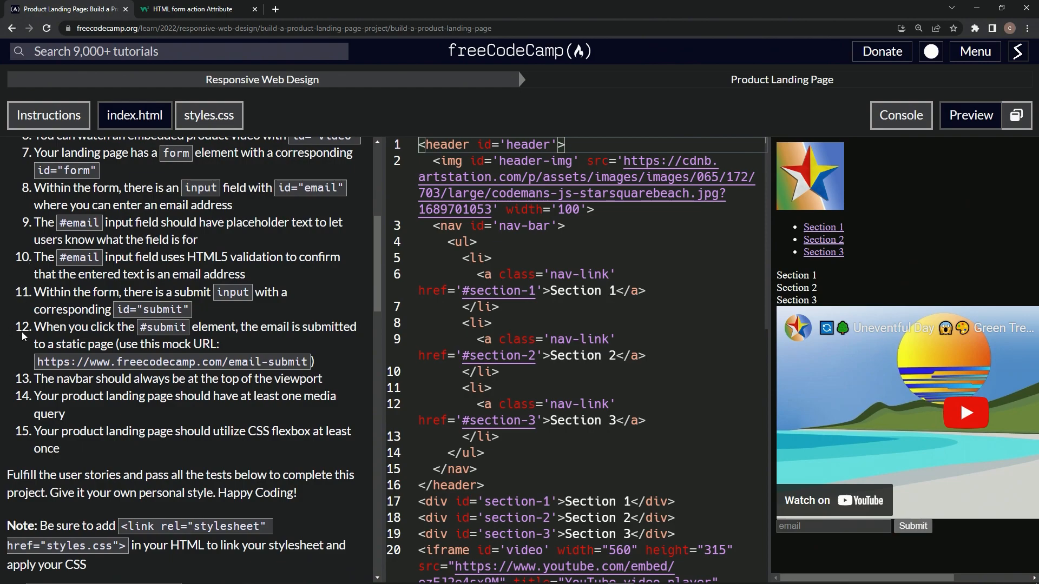
mouse_move(227, 339)
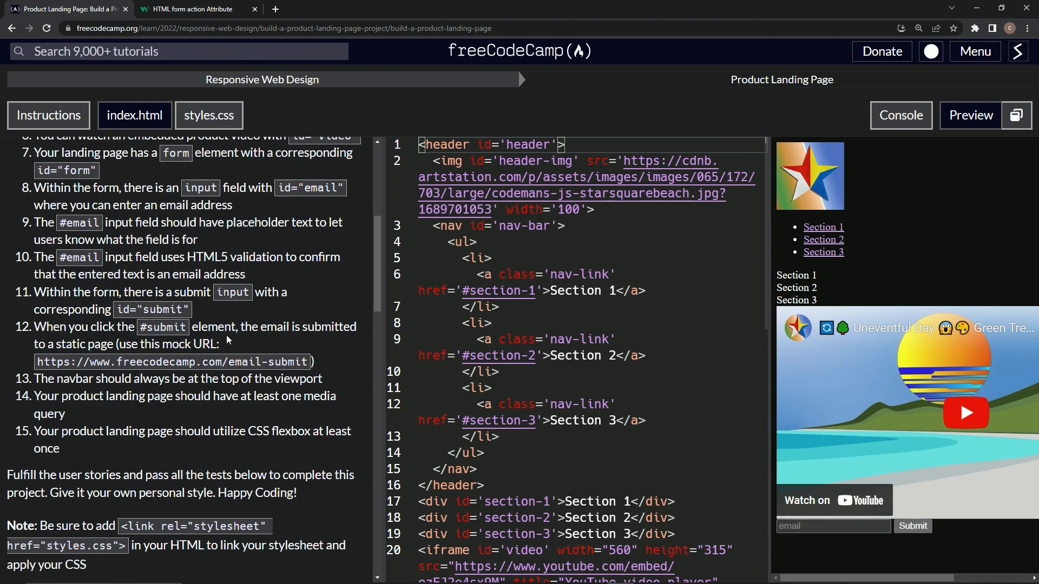
mouse_move(28, 347)
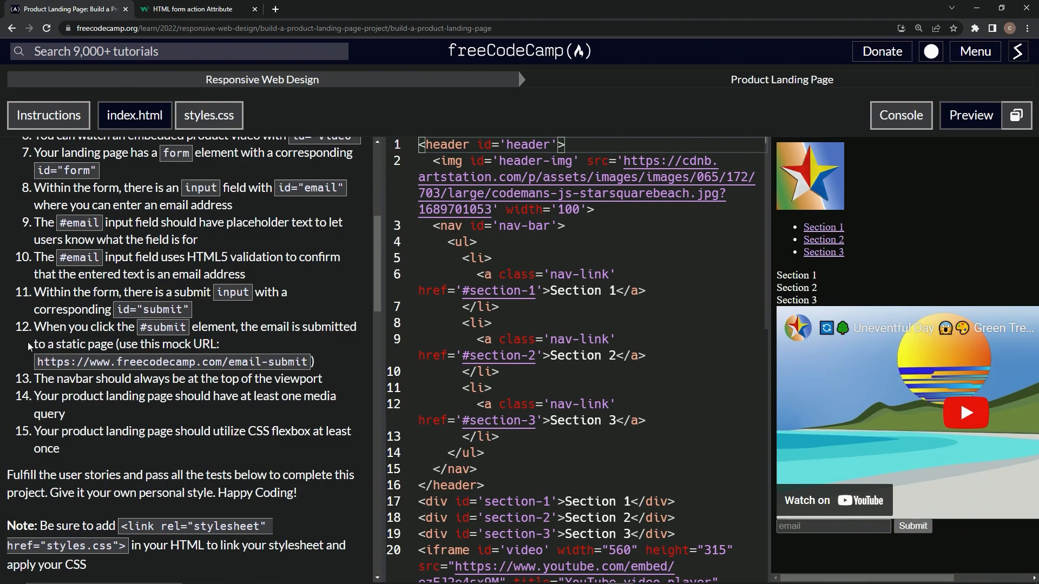
mouse_move(264, 359)
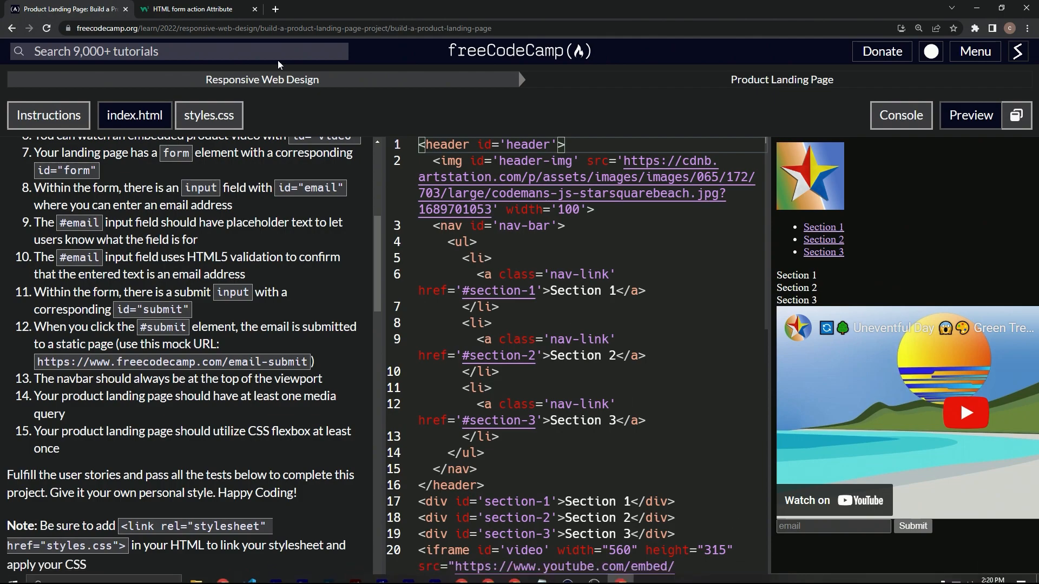
left_click(192, 8)
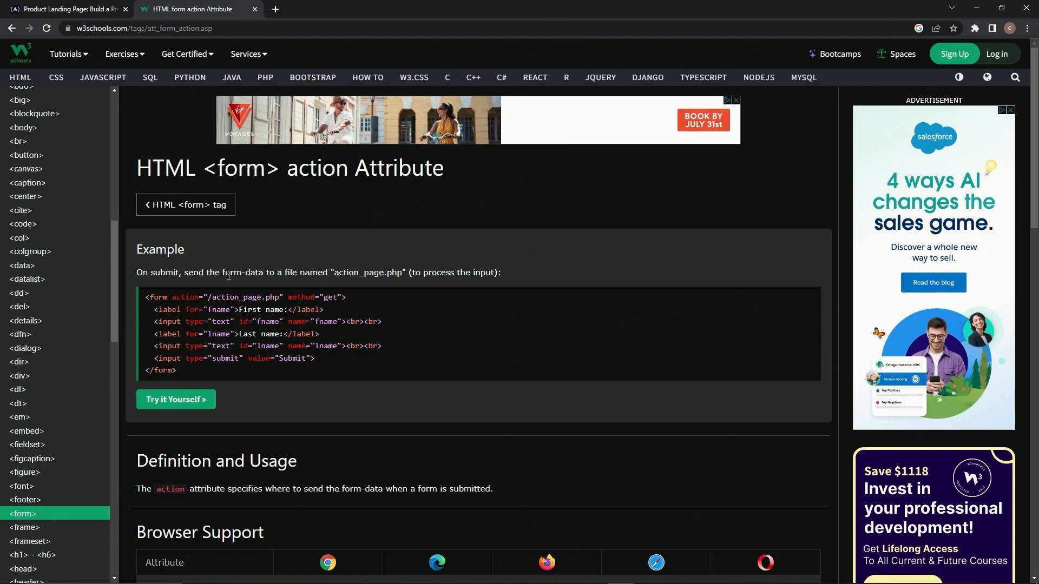
mouse_move(325, 277)
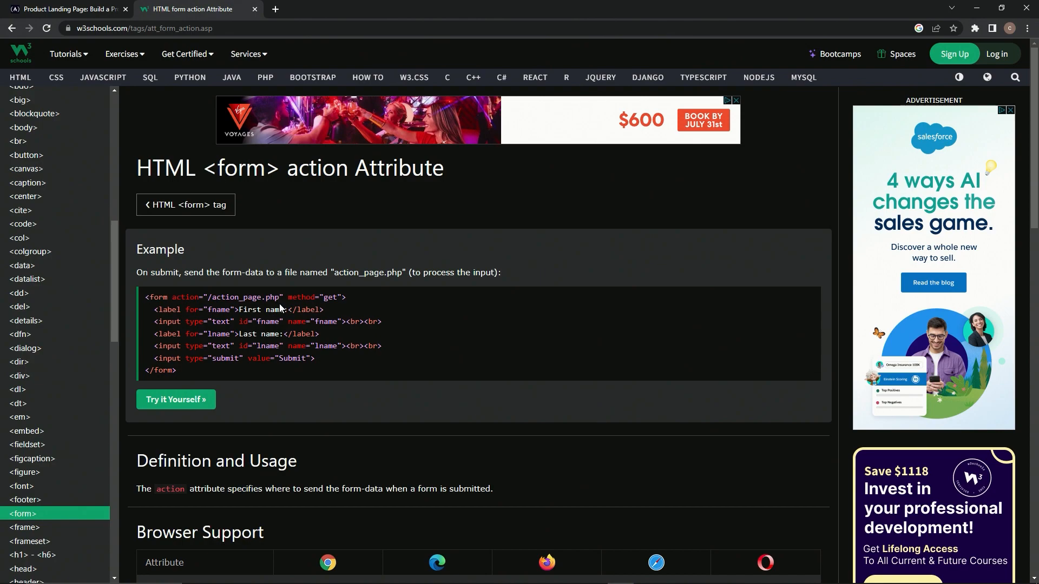
- Add an empty action='' attribute to the landing page's form tag
left_click(66, 9)
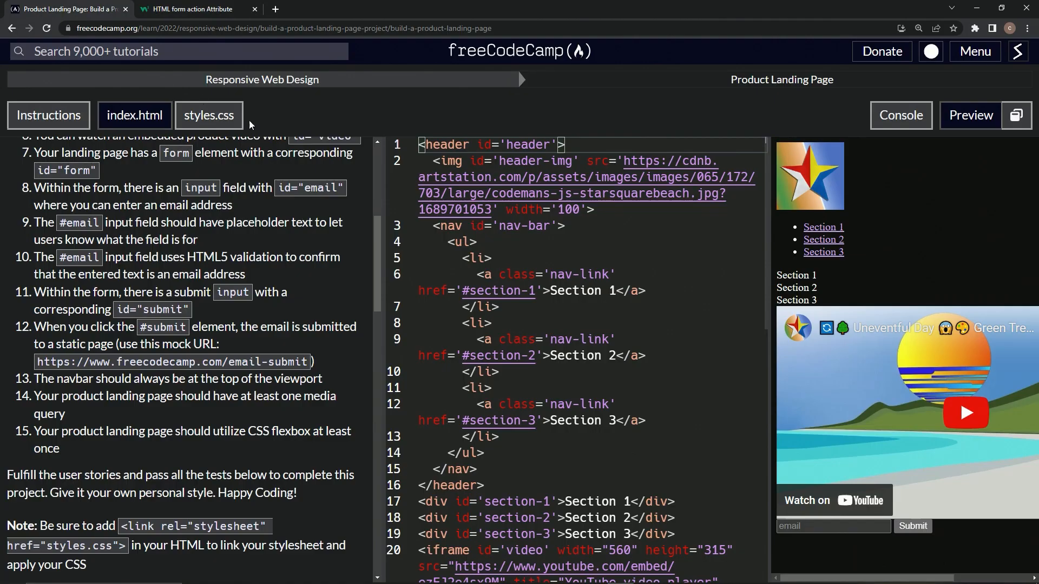
scroll("down", 3)
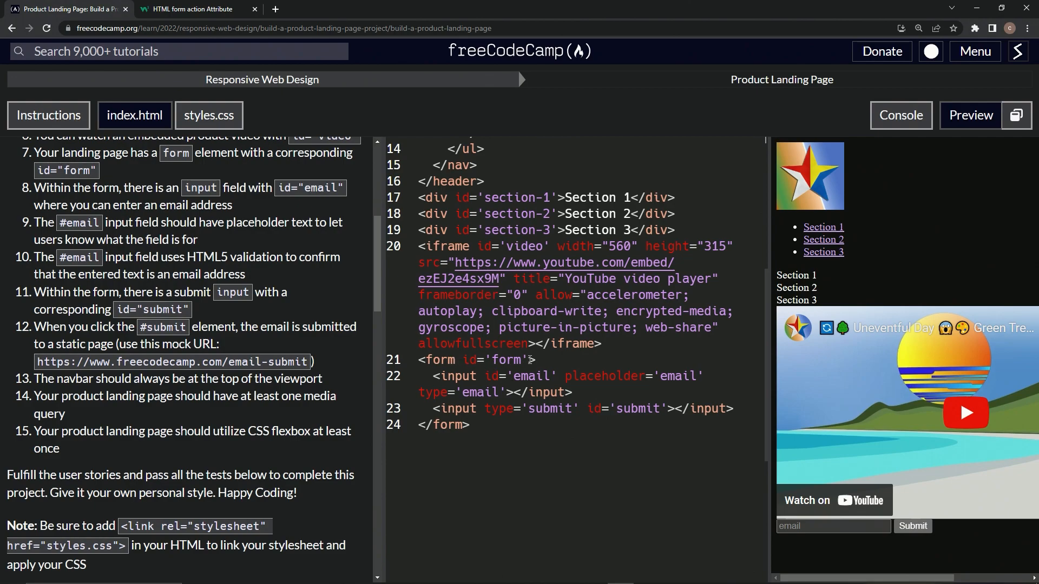
type("act")
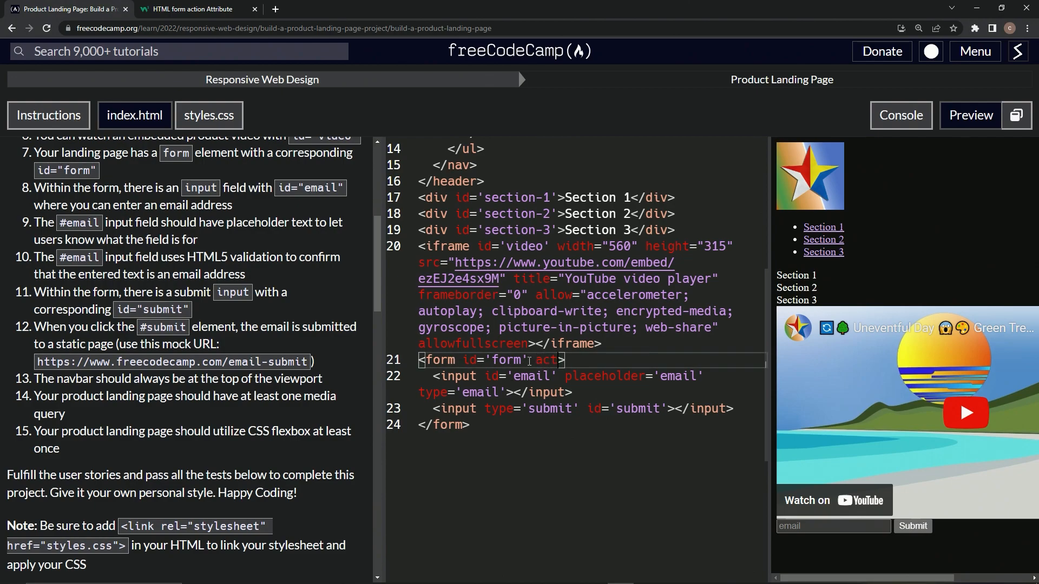
type("ion=")
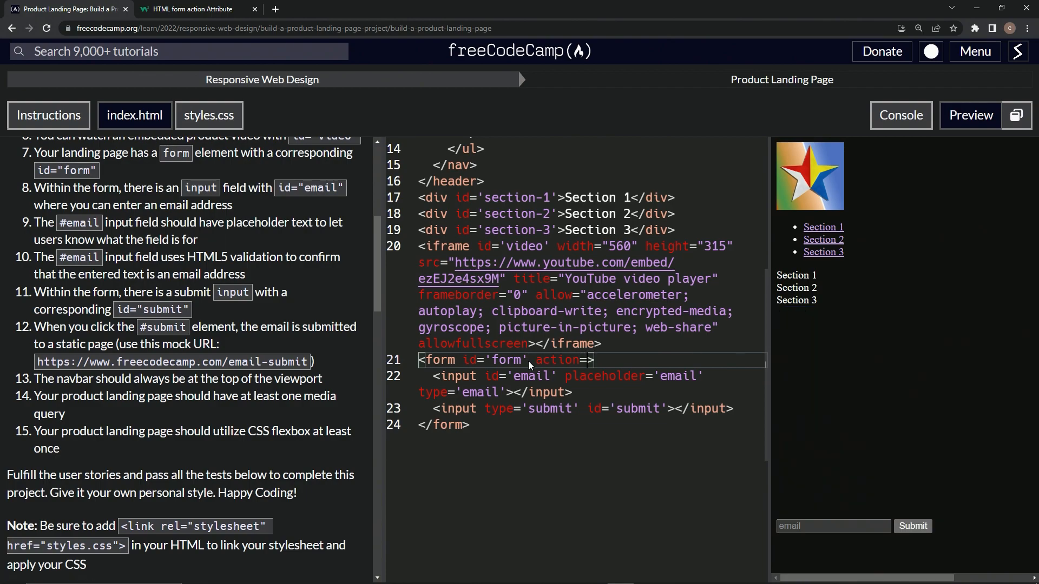
type("''")
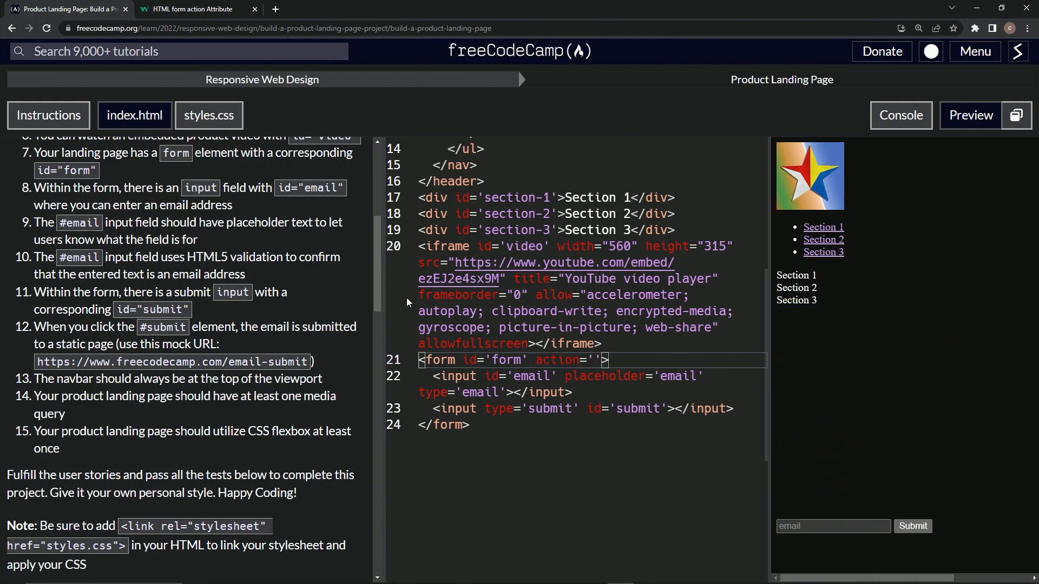
mouse_move(36, 366)
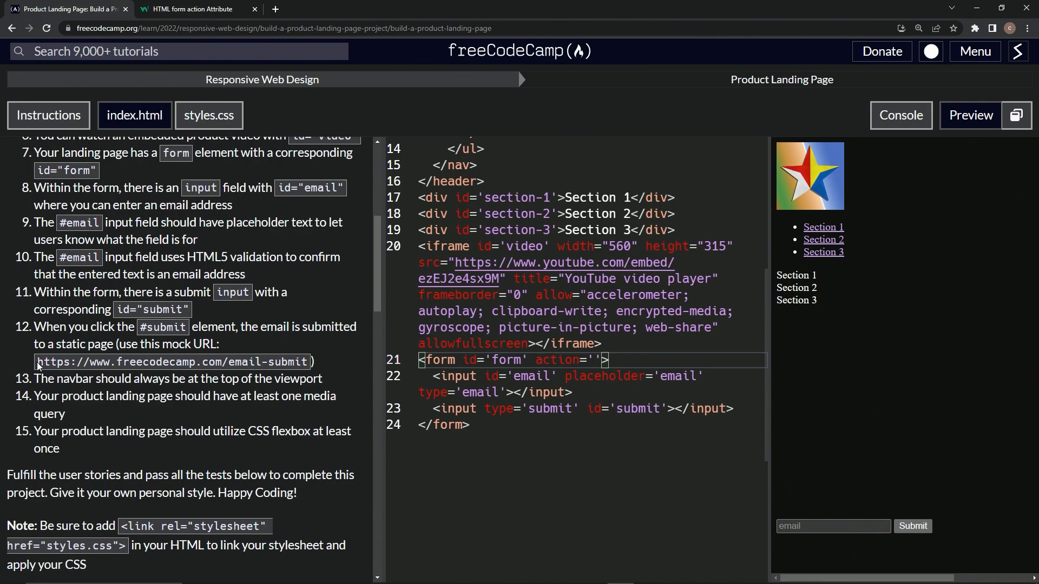
left_click_drag(37, 361, 308, 362)
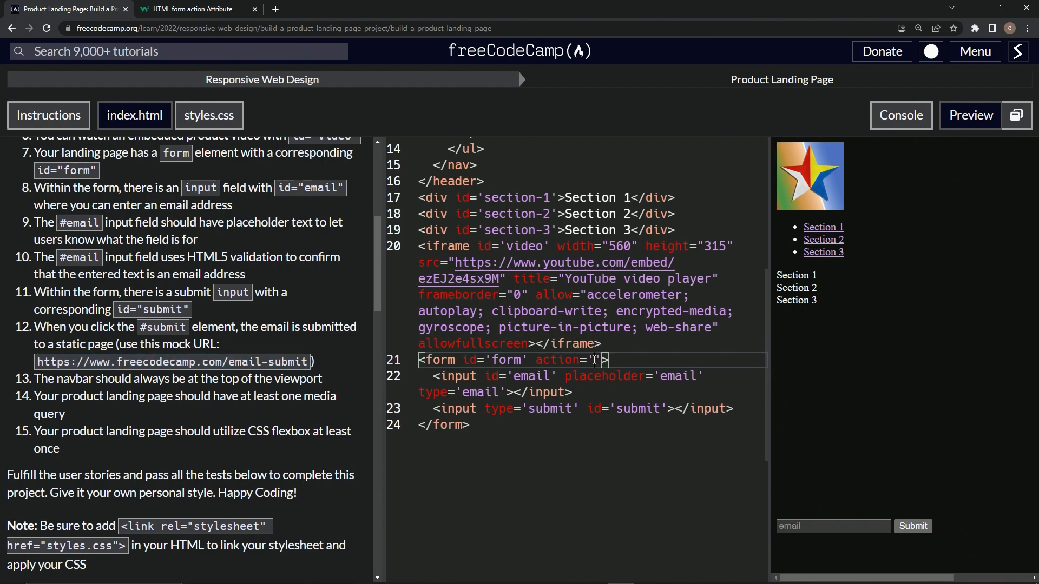
type("https://www.freecodecamp.com/email-submit")
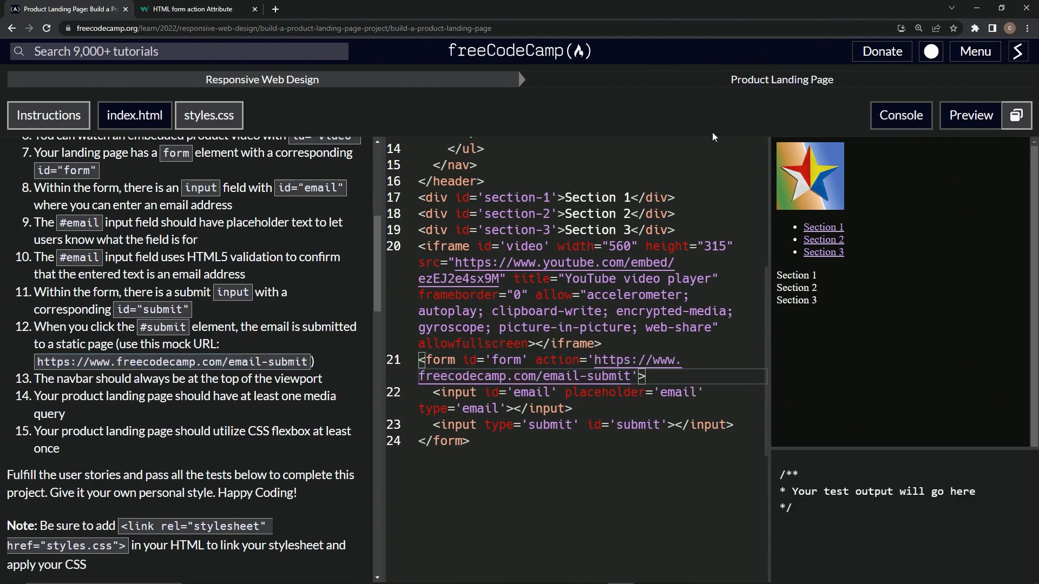
- Run the project tests, which report the email input still needs name='email'
key("ctrl+Enter")
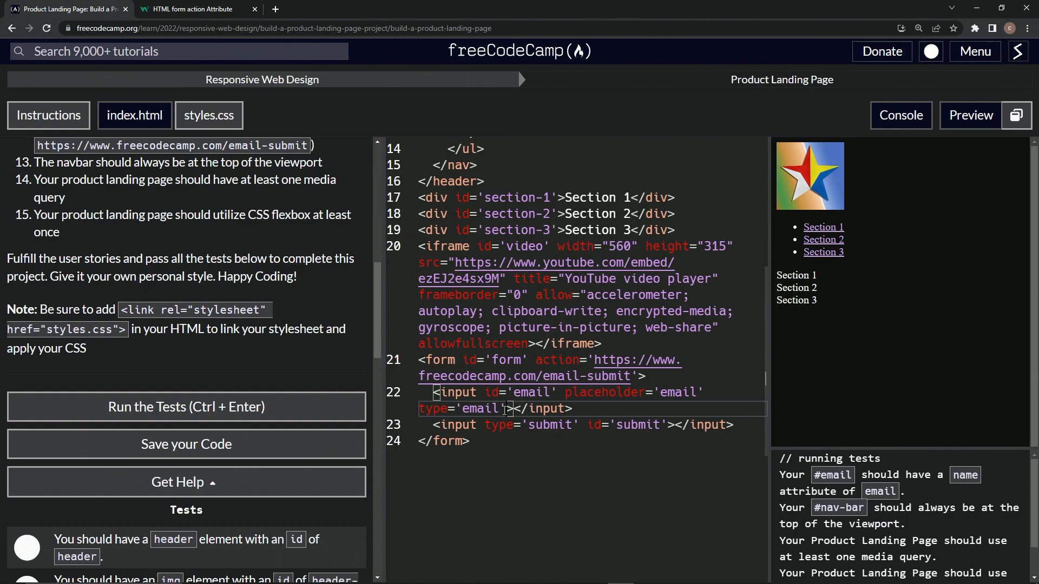
- Give the email input name='email' and rerun the tests, clearing that failure
type("name='")
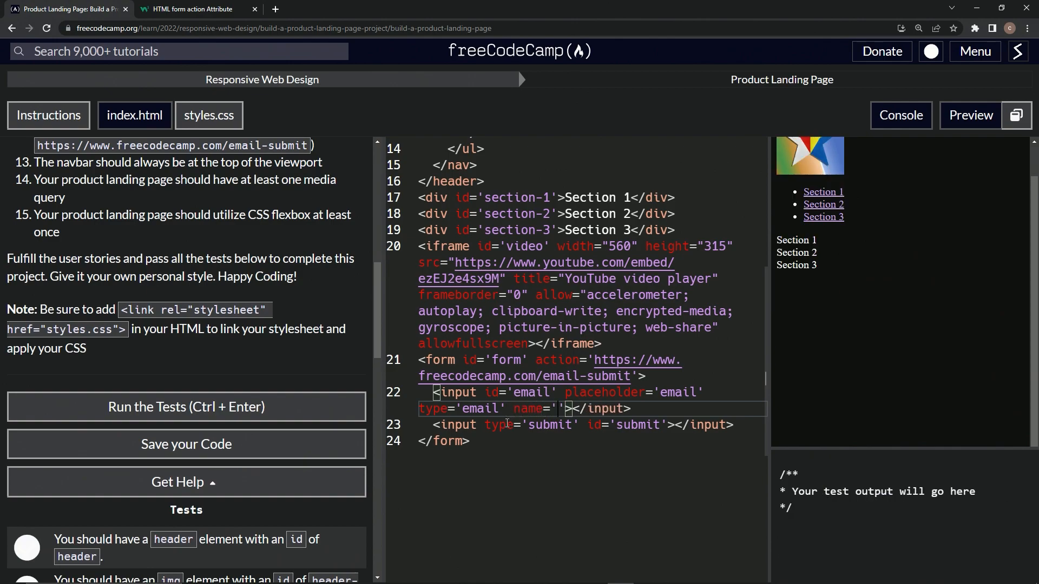
type("email")
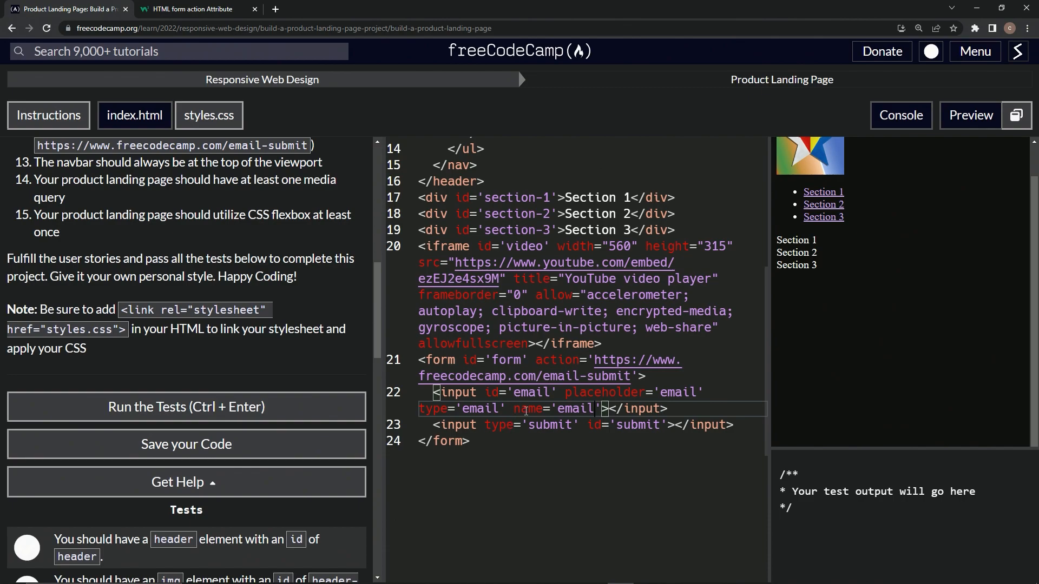
left_click(186, 407)
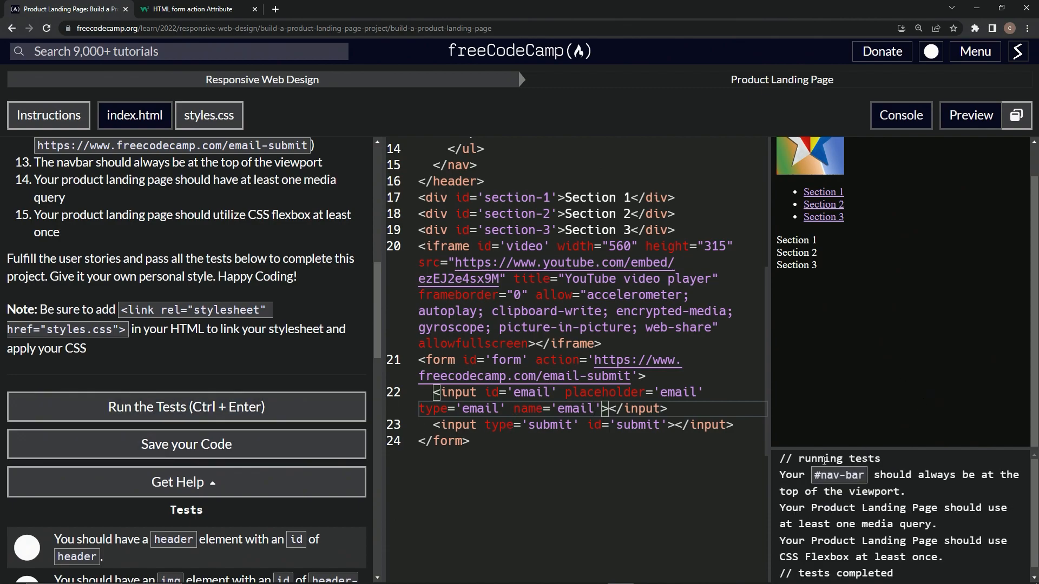